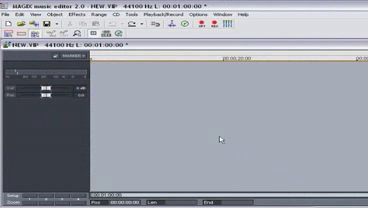
Step: Bring up the File menu dialog for loading an audio file into the empty project
click(12, 14)
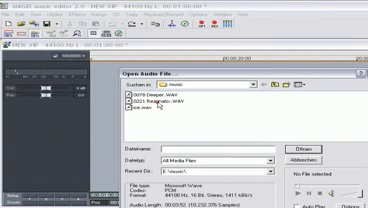
Step: Load the selected audio file and show the recording settings dialog
click(300, 128)
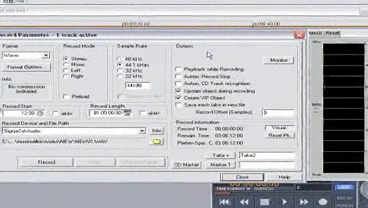
click(64, 160)
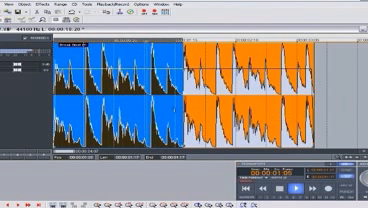
Step: Launch the FFT Filter effect window for the arranged audio objects
click(32, 12)
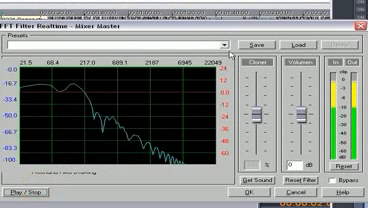
Step: Draw the FFT filter frequency curve and apply it to the audio with OK
click(228, 48)
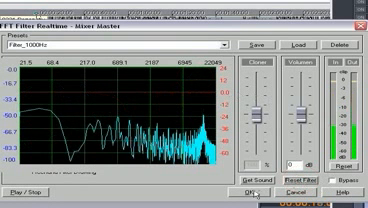
click(228, 192)
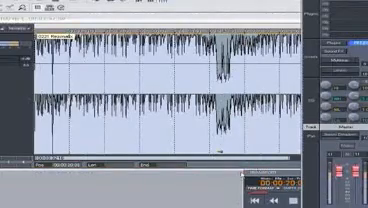